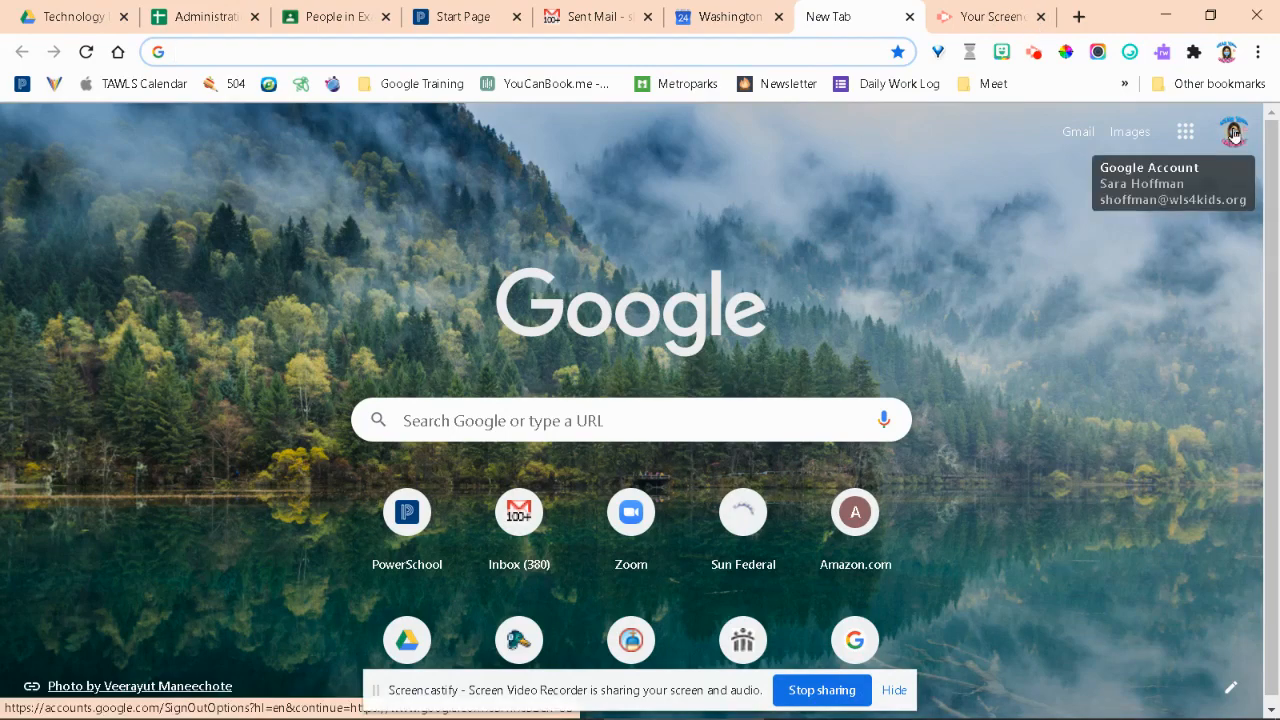
Add the student test account, submit its email, and enter and reveal the password
{"action": "left_click", "coordinate": [1233, 131]}
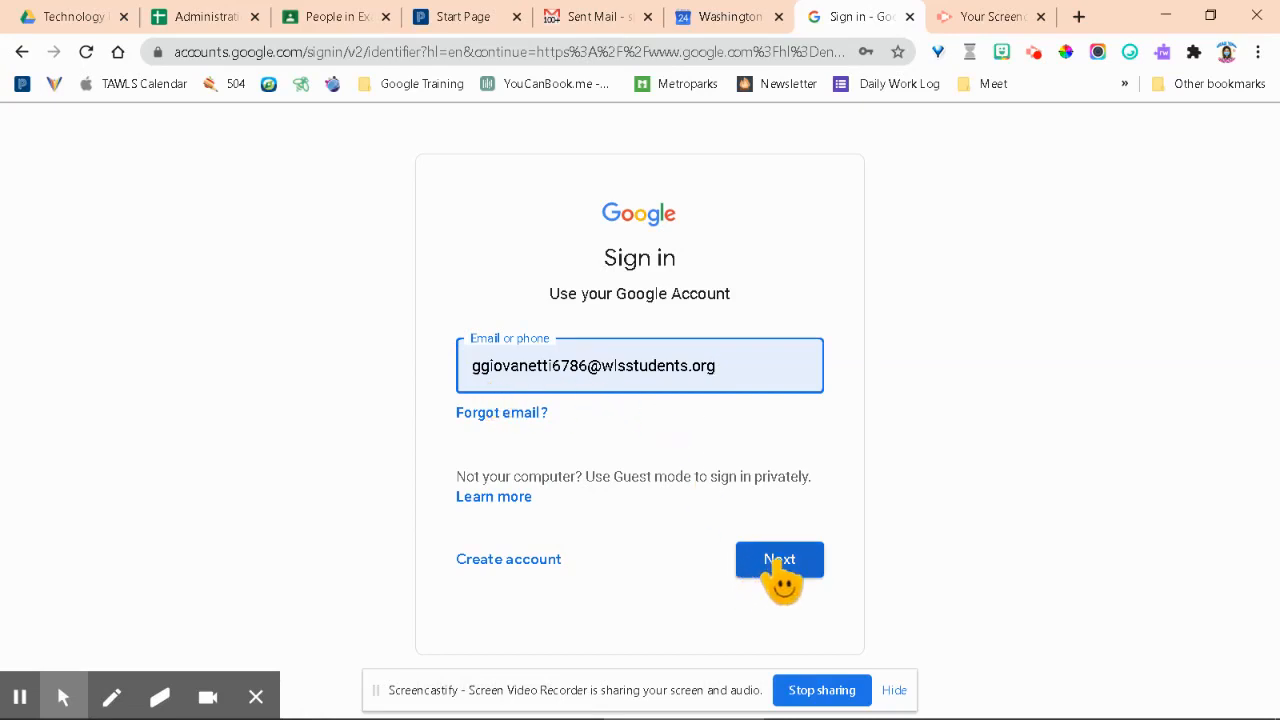
{"action": "left_click", "coordinate": [779, 559]}
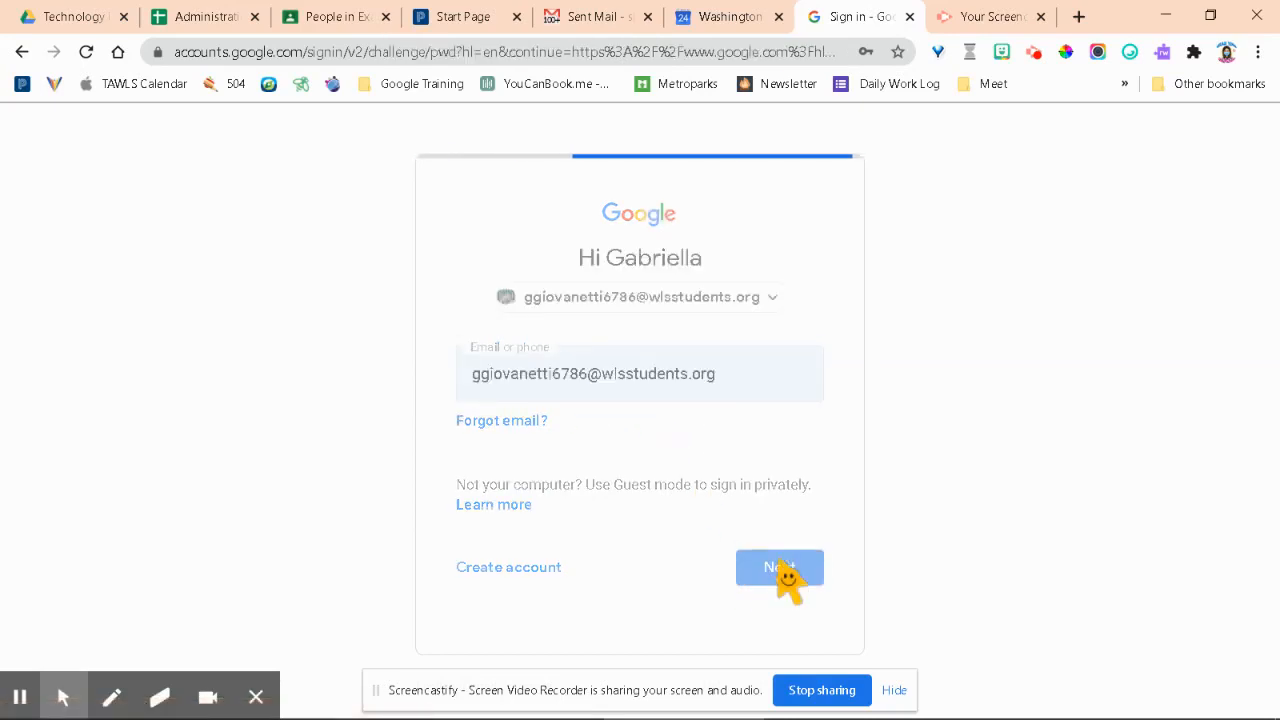
{"action": "left_click", "coordinate": [779, 567]}
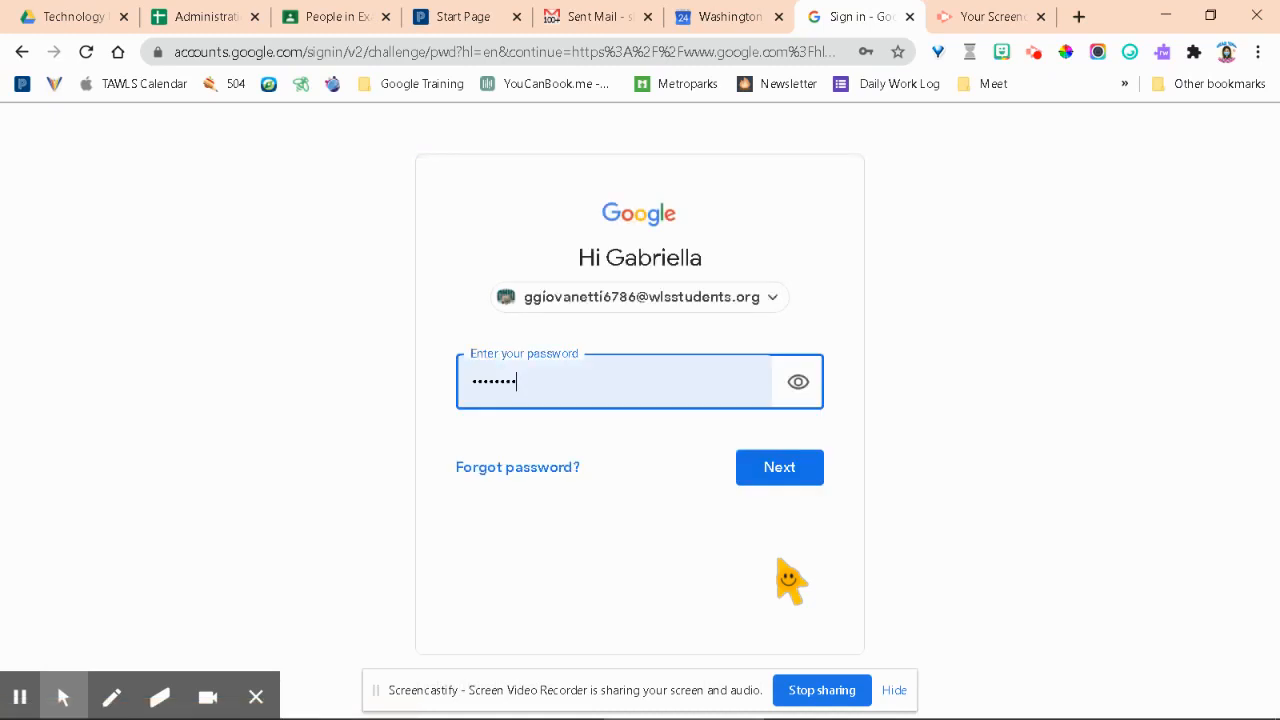
{"action": "left_click", "coordinate": [796, 382]}
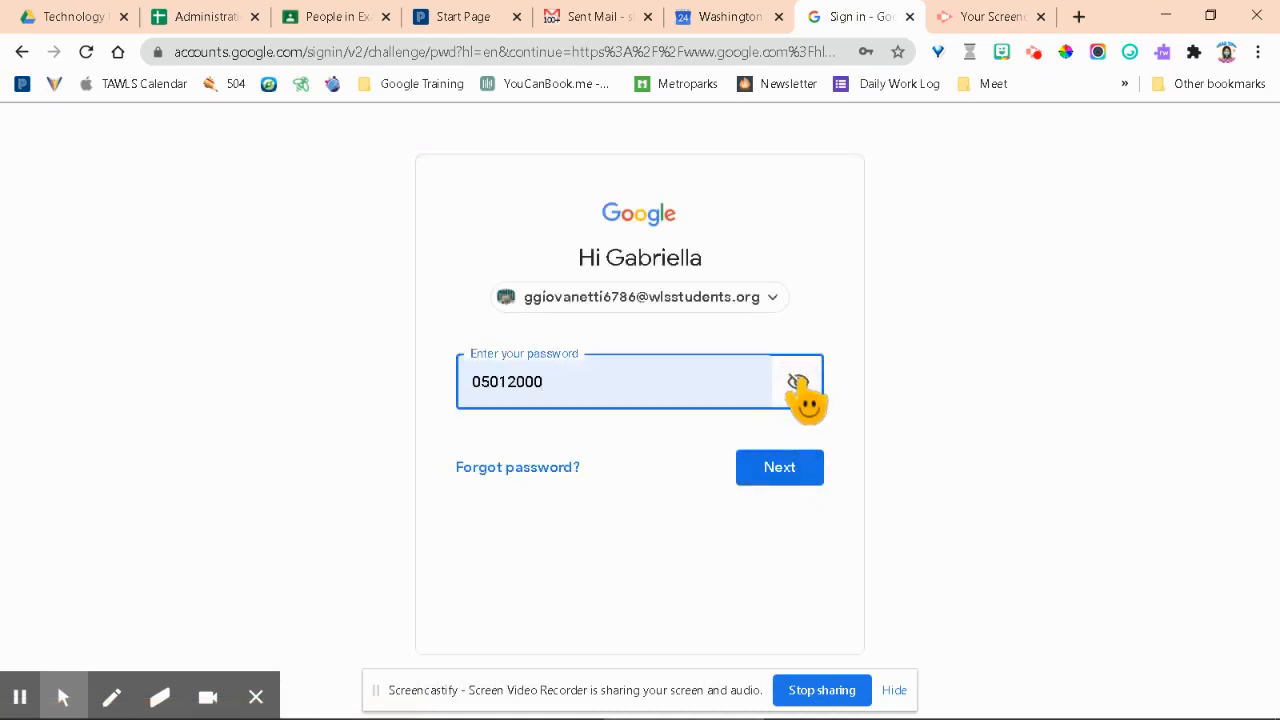
{"action": "mouse_move", "coordinate": [1055, 320]}
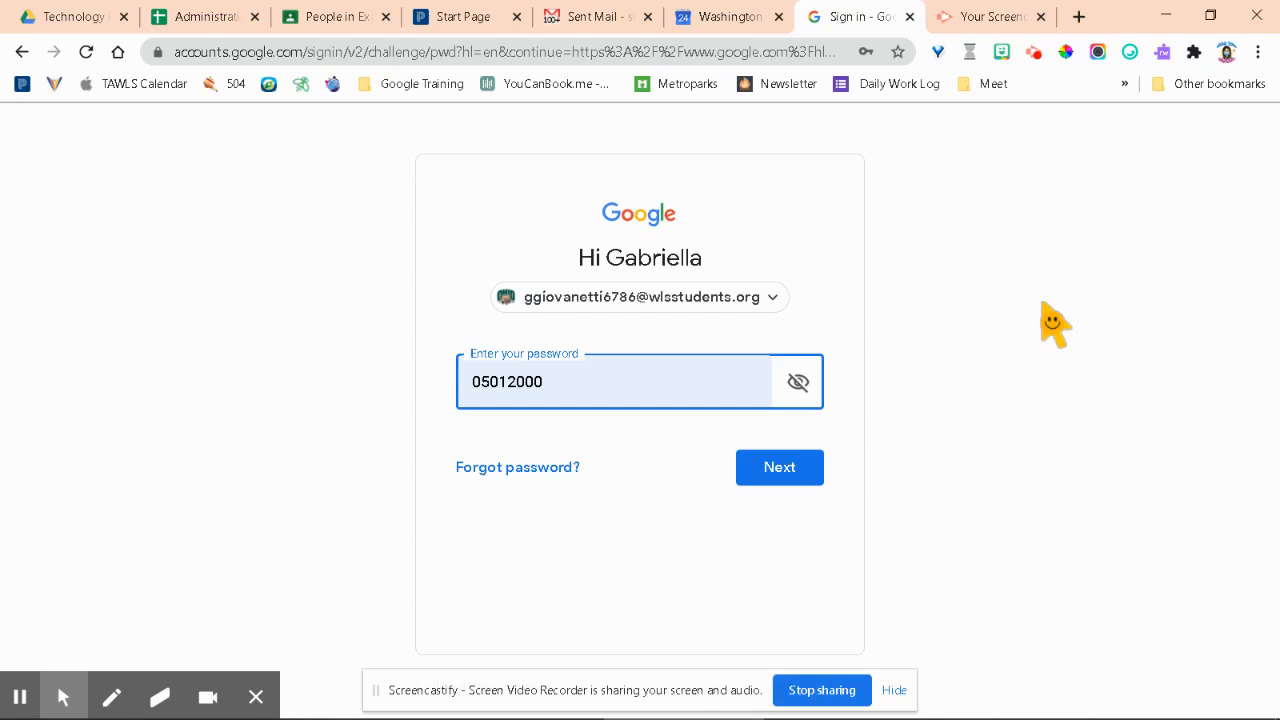
{"action": "mouse_move", "coordinate": [584, 480]}
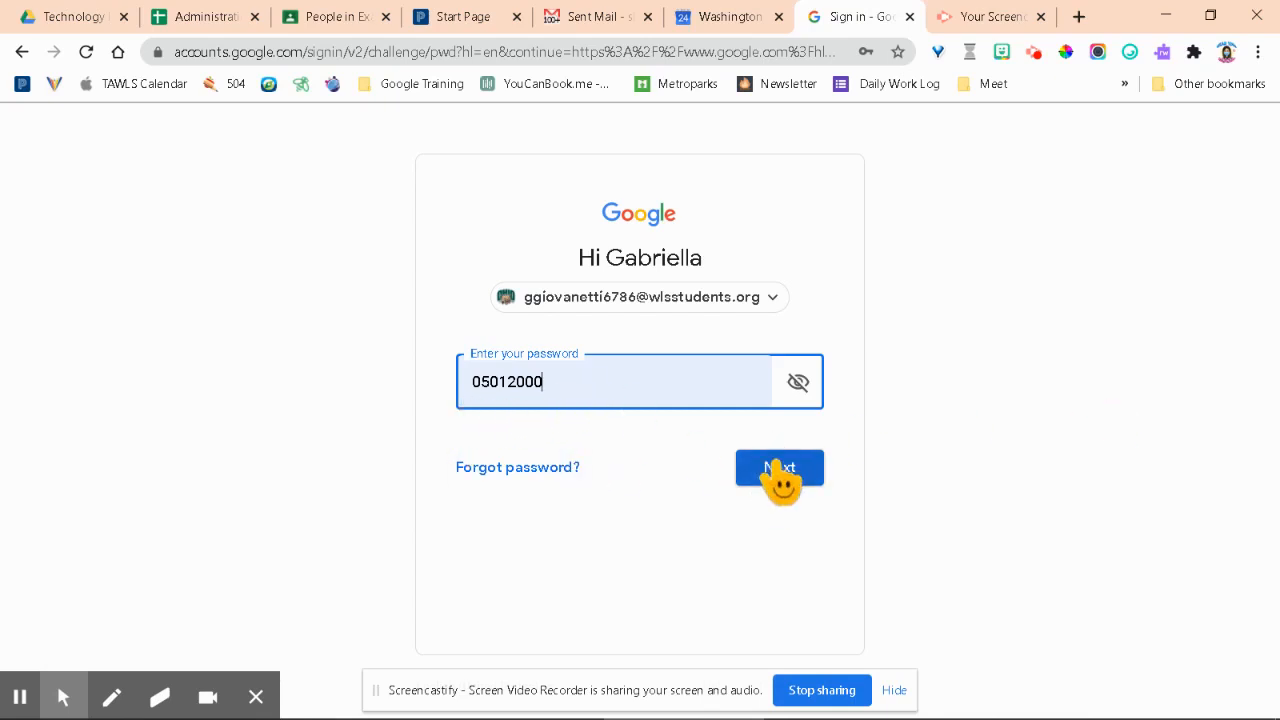
Finish signing in, then reach Classroom's Copy of Social Emotional Learning class via Google apps in a new tab
{"action": "left_click", "coordinate": [779, 467]}
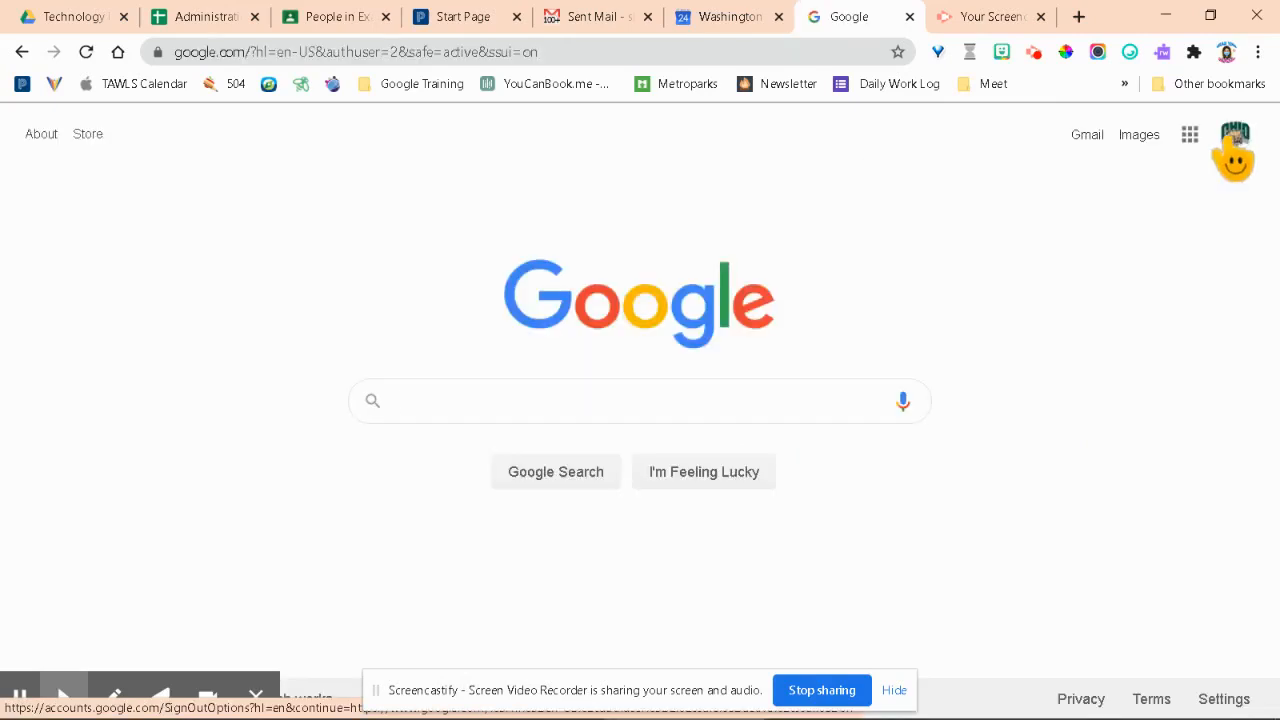
{"action": "mouse_move", "coordinate": [1235, 140]}
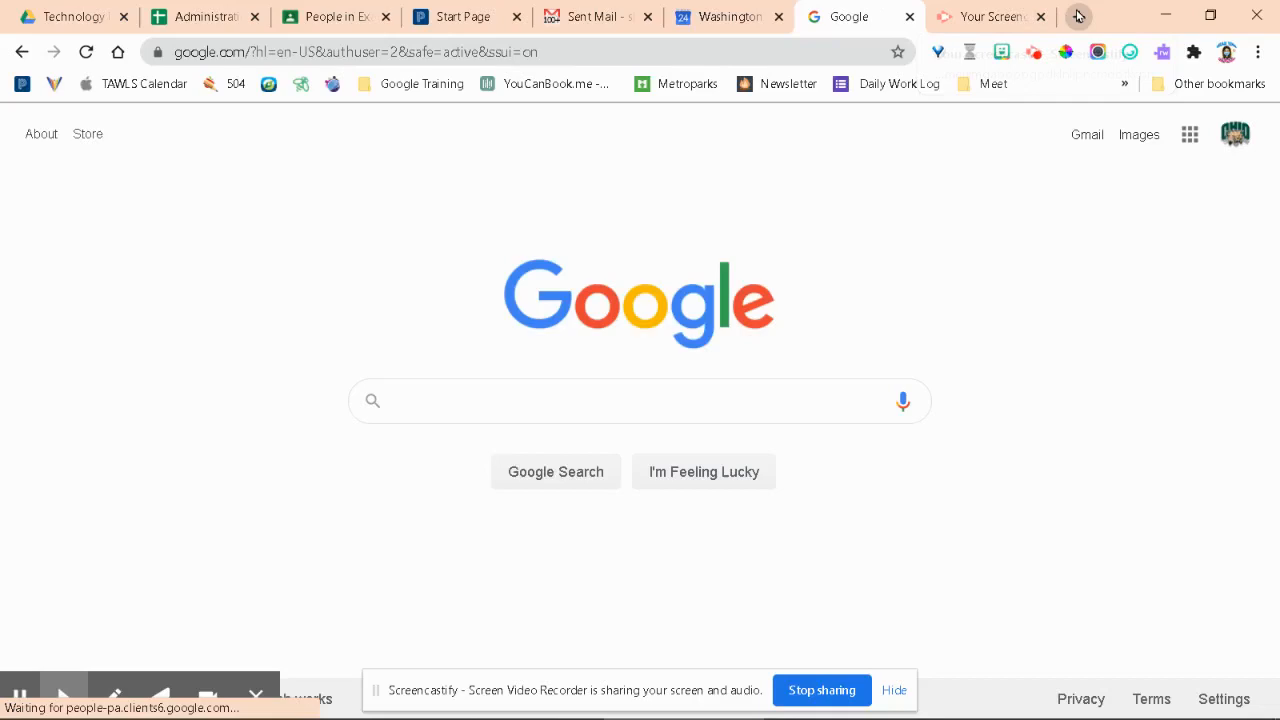
{"action": "left_click", "coordinate": [1078, 16]}
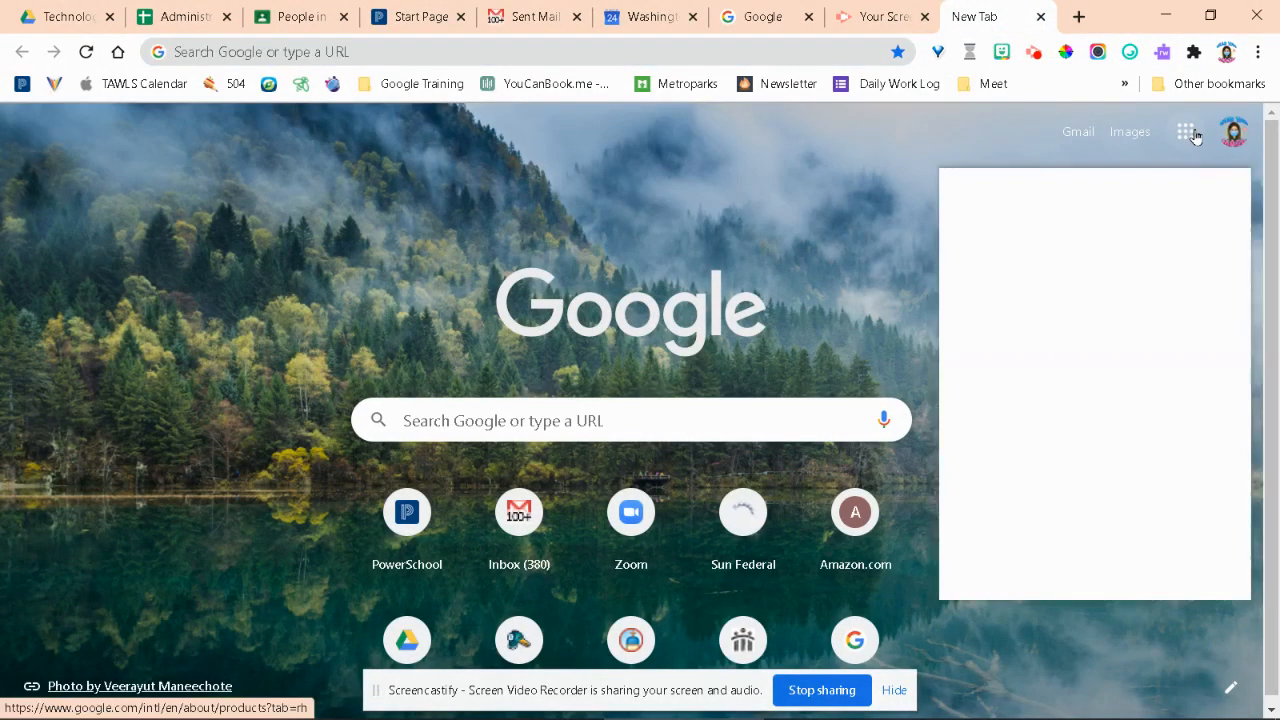
{"action": "left_click", "coordinate": [1187, 135]}
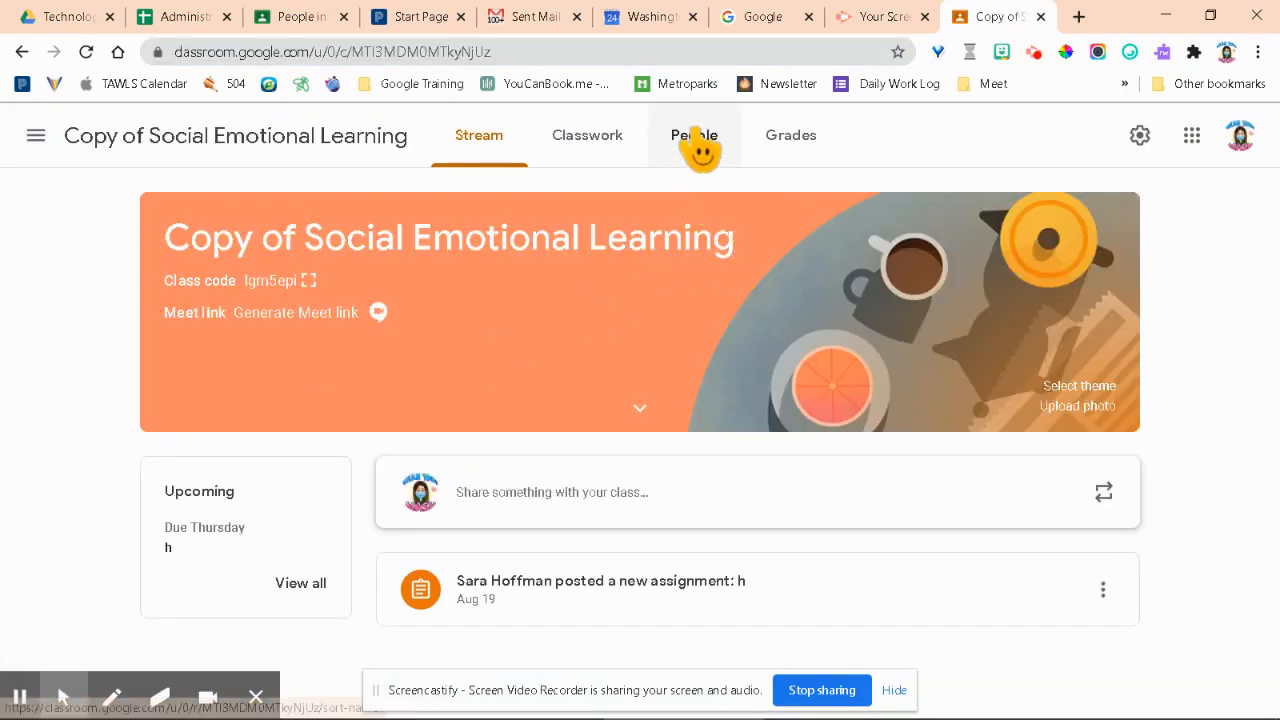
{"action": "mouse_move", "coordinate": [340, 175]}
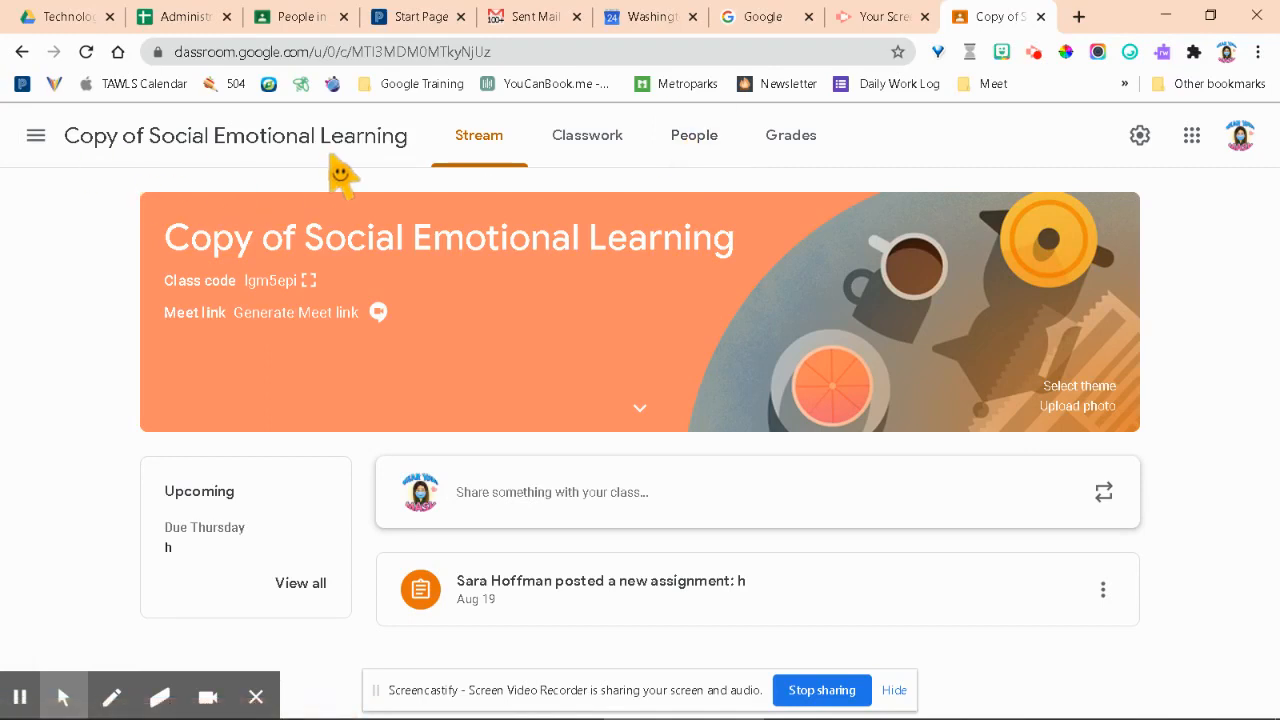
{"action": "mouse_move", "coordinate": [694, 135]}
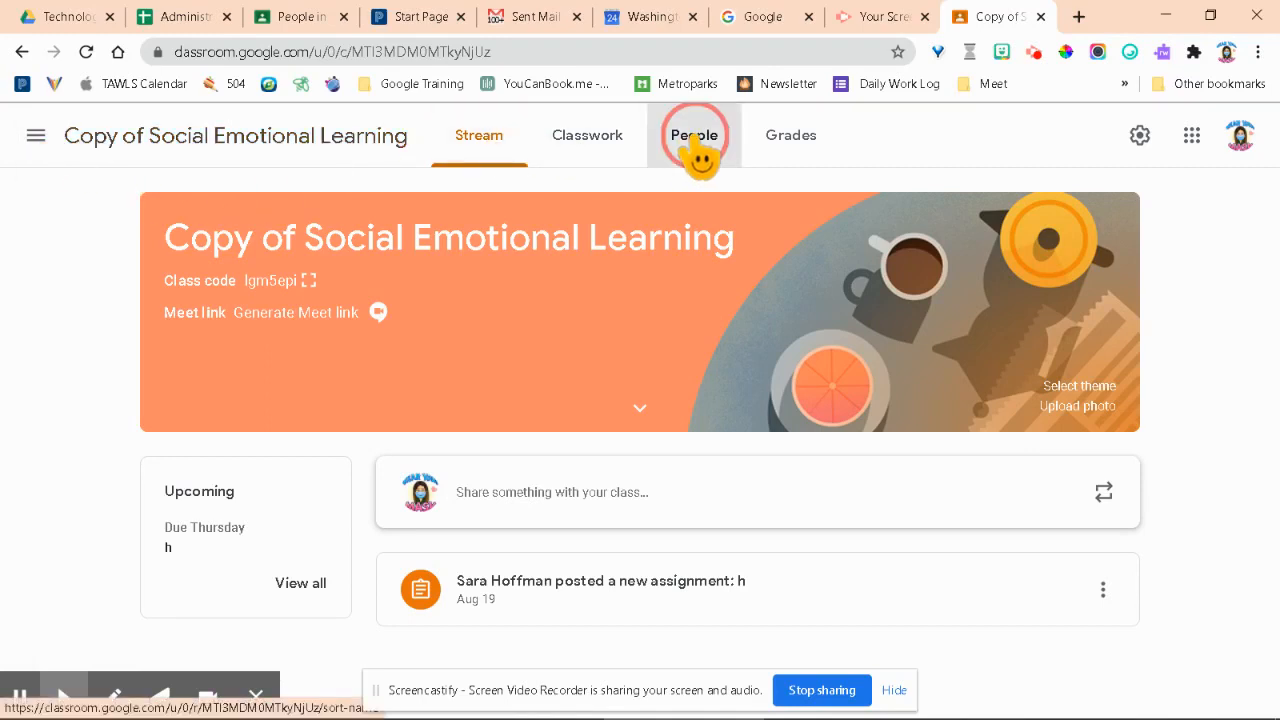
{"action": "left_click", "coordinate": [694, 135]}
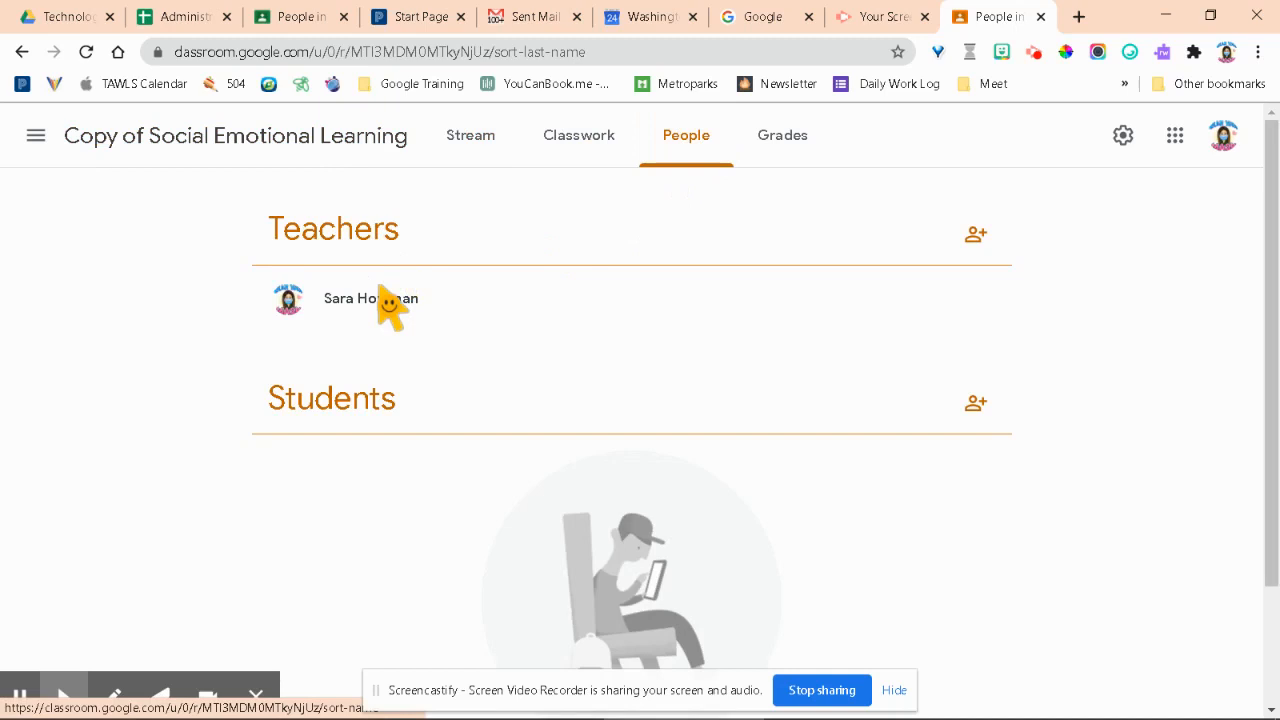
{"action": "left_click", "coordinate": [974, 402]}
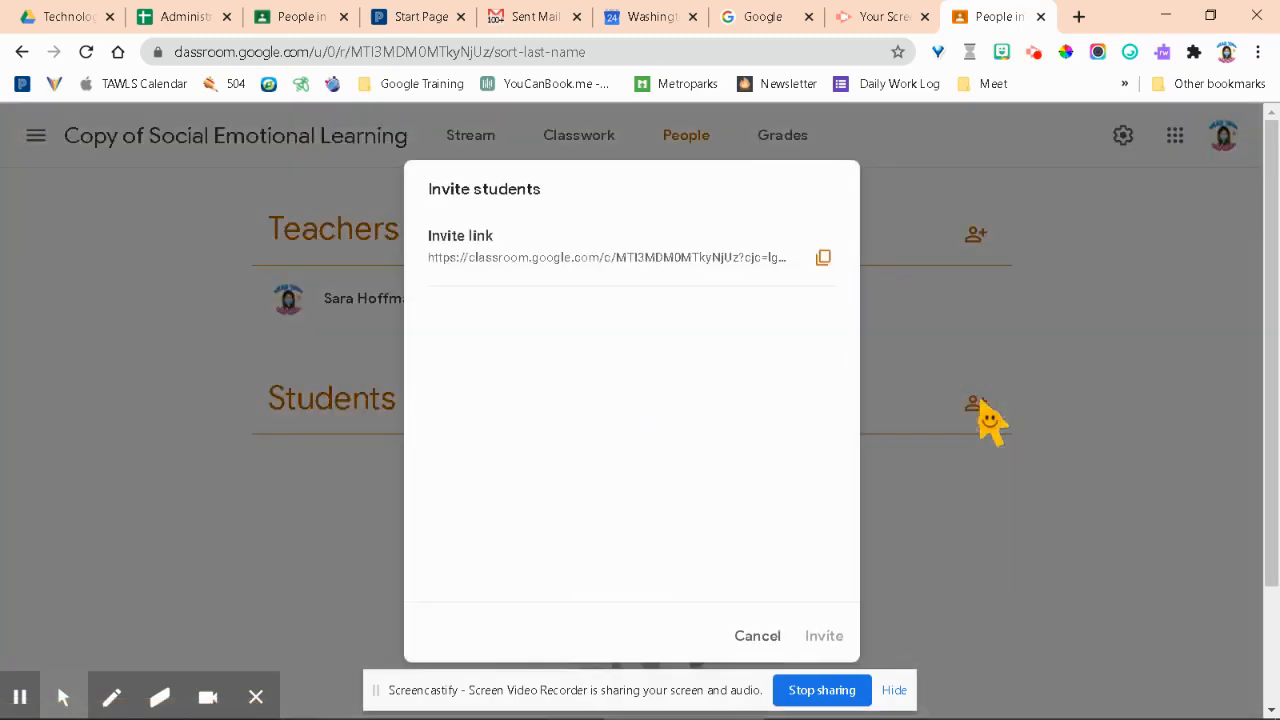
{"action": "left_click", "coordinate": [600, 322]}
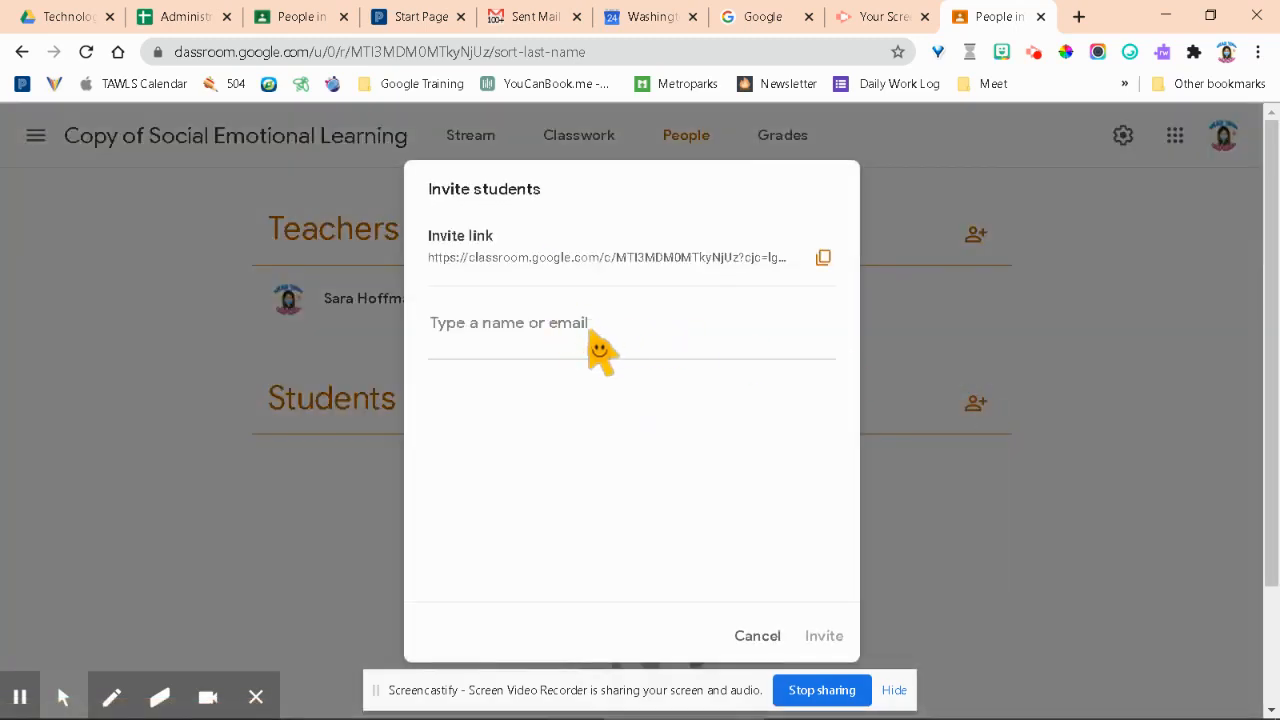
{"action": "type", "text": "ggi"}
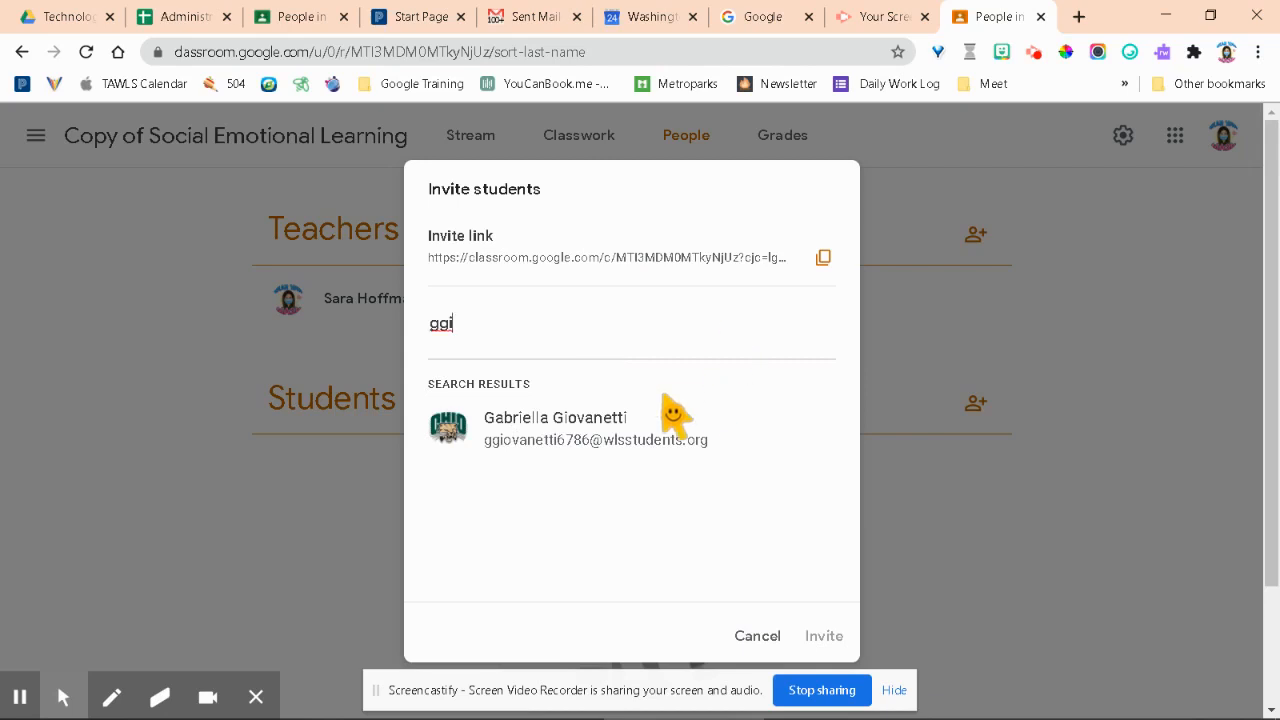
{"action": "left_click", "coordinate": [555, 424]}
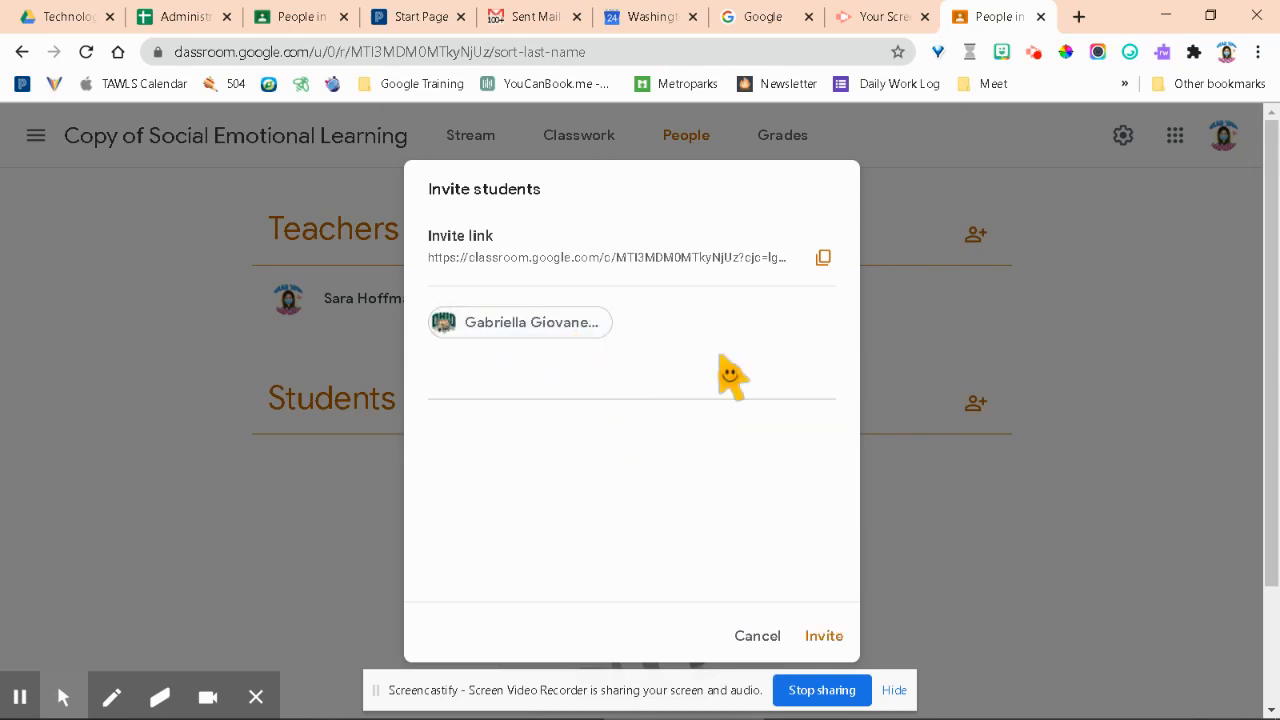
{"action": "left_click", "coordinate": [824, 636]}
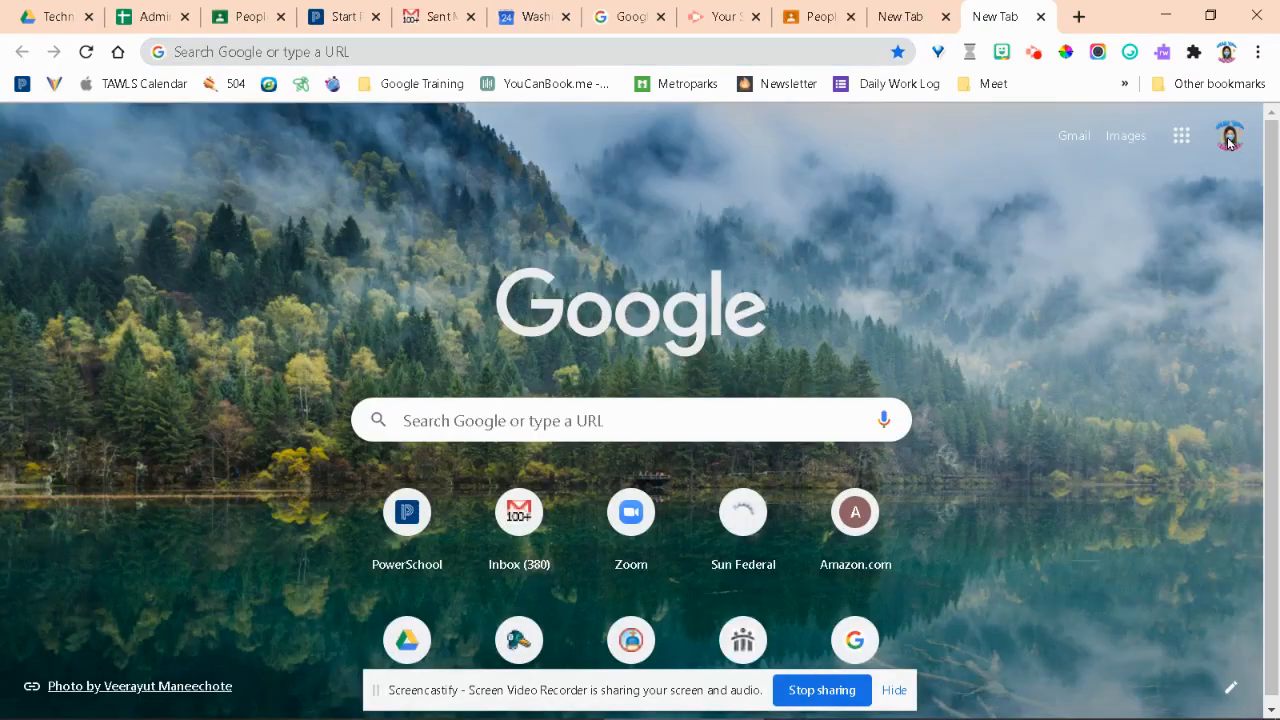
{"action": "left_click", "coordinate": [1227, 136]}
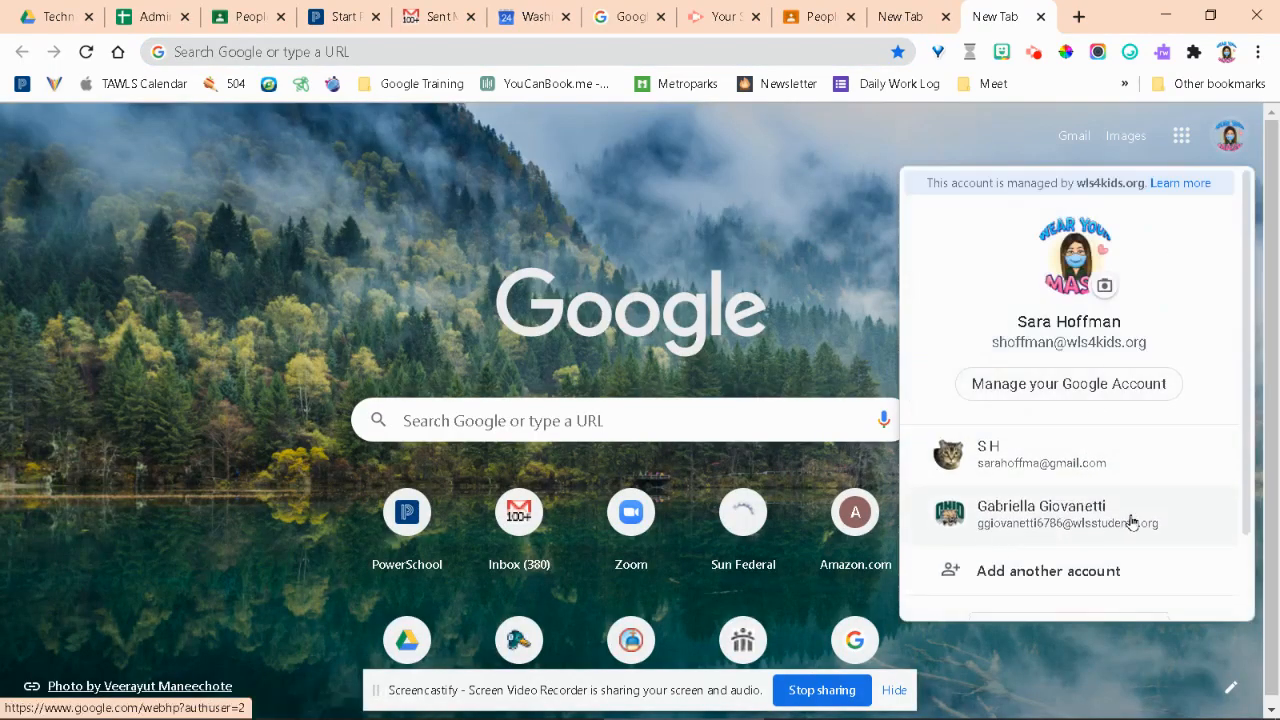
{"action": "left_click", "coordinate": [1042, 514]}
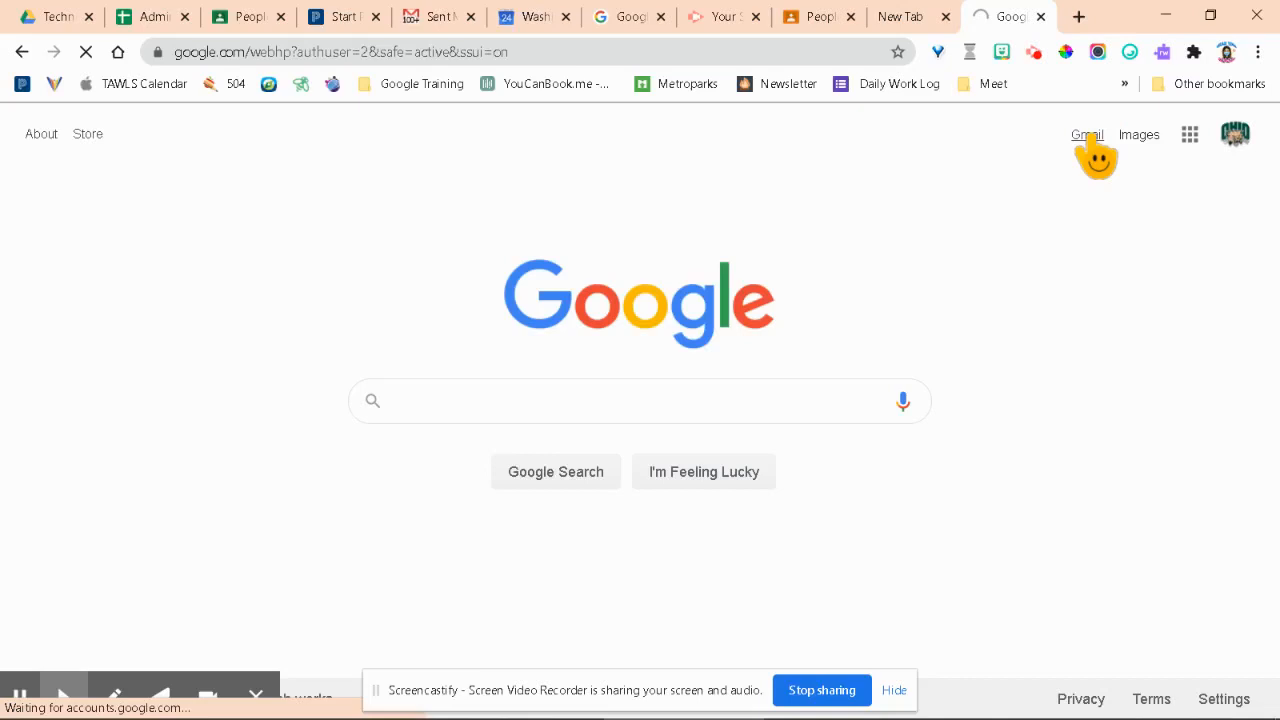
{"action": "left_click", "coordinate": [1086, 134]}
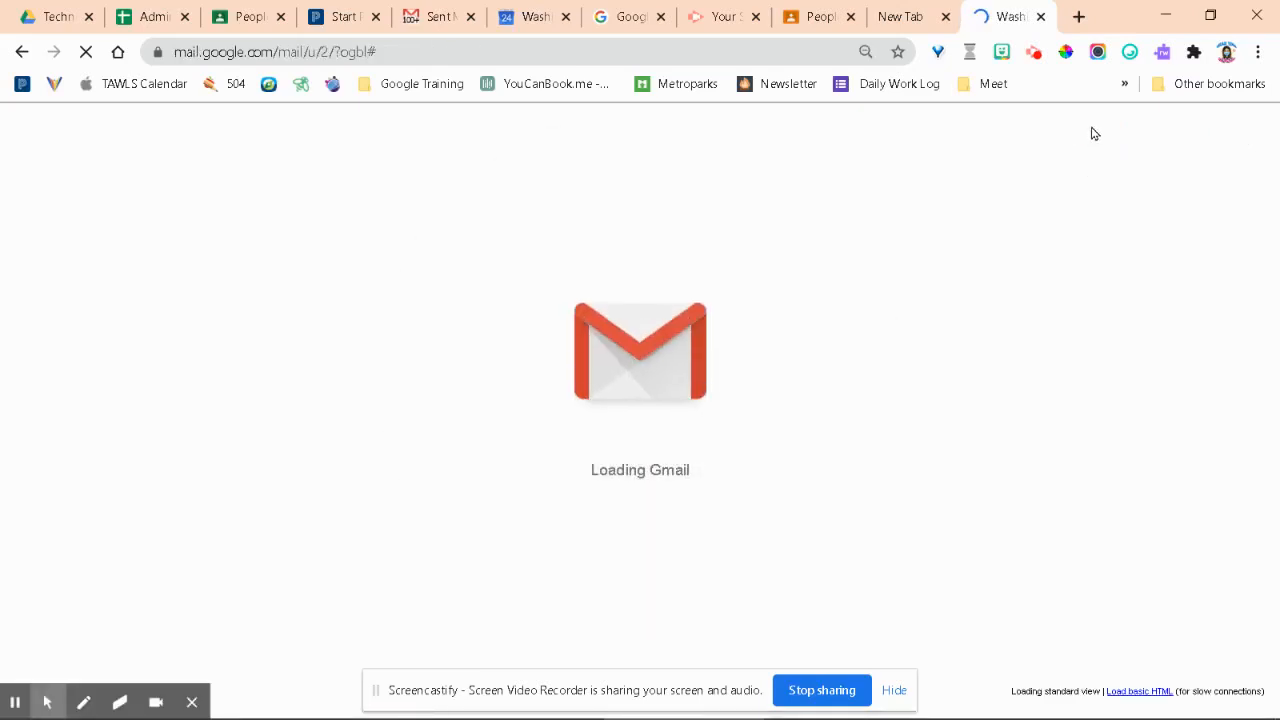
{"action": "mouse_move", "coordinate": [1081, 189]}
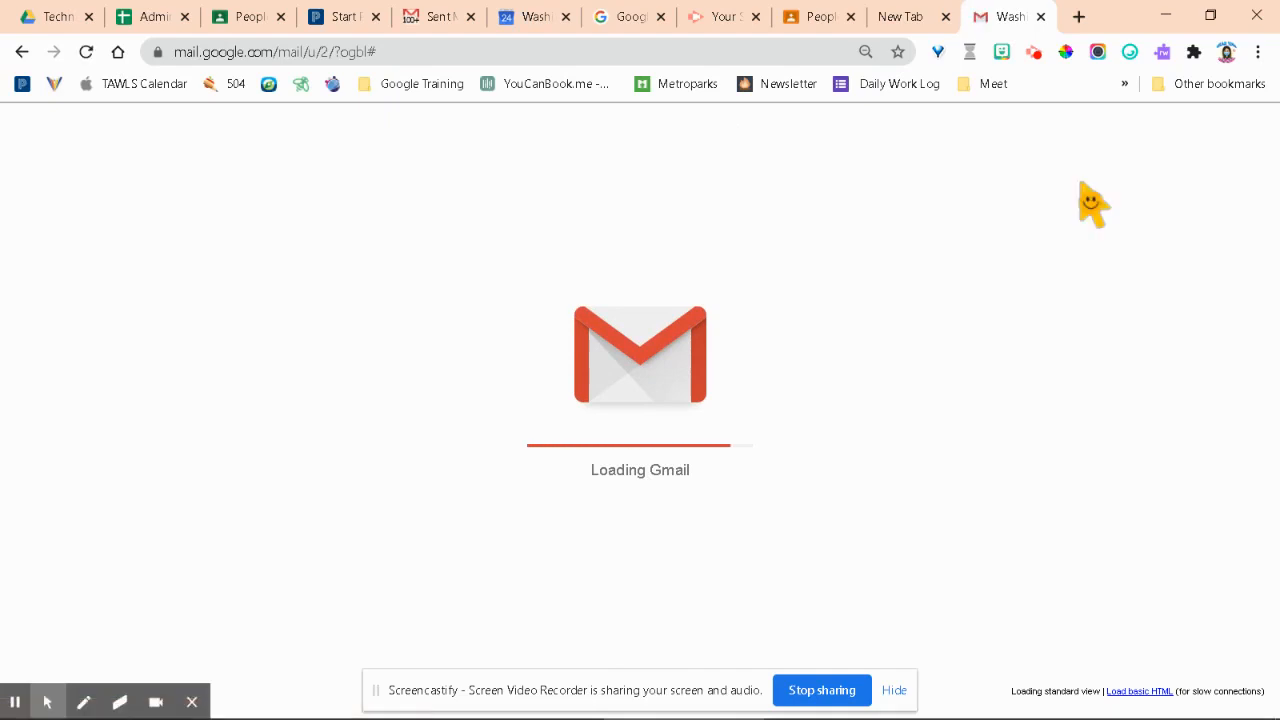
{"action": "mouse_move", "coordinate": [1063, 297]}
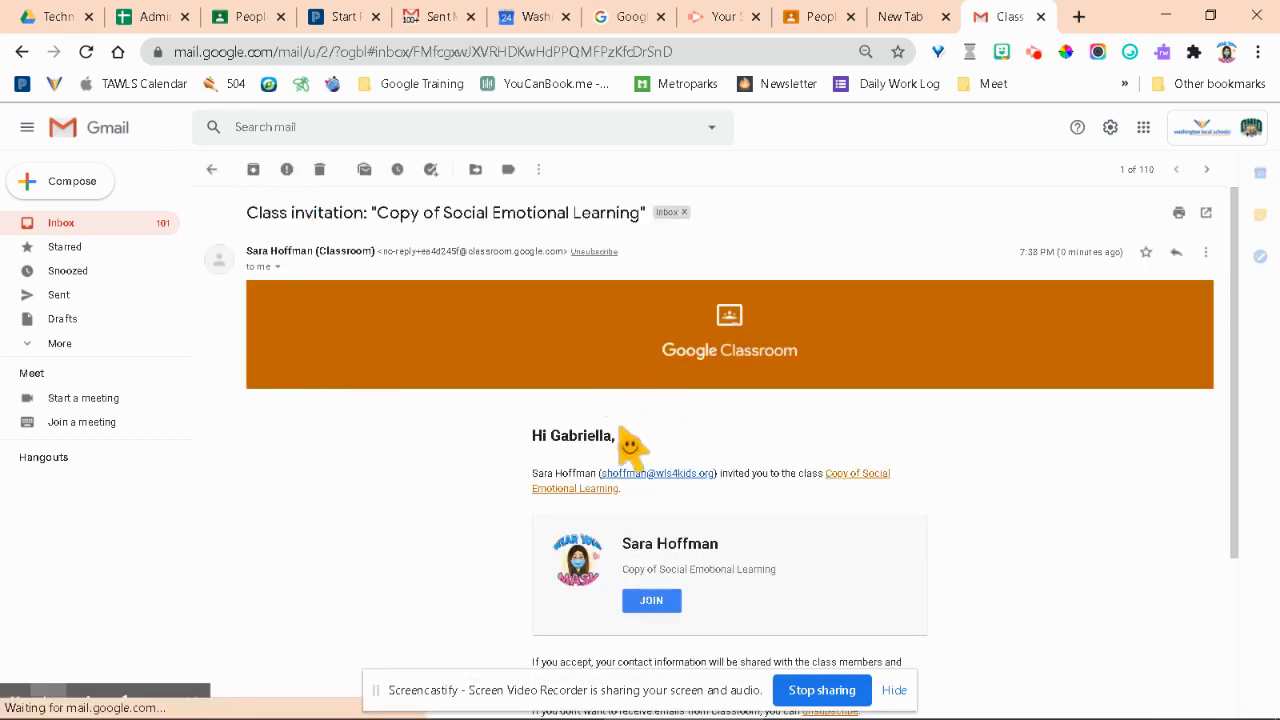
Scroll the invitation email, then open Google Classroom as Gabriella from the apps grid
{"action": "scroll", "scroll_direction": "down", "scroll_amount": 3}
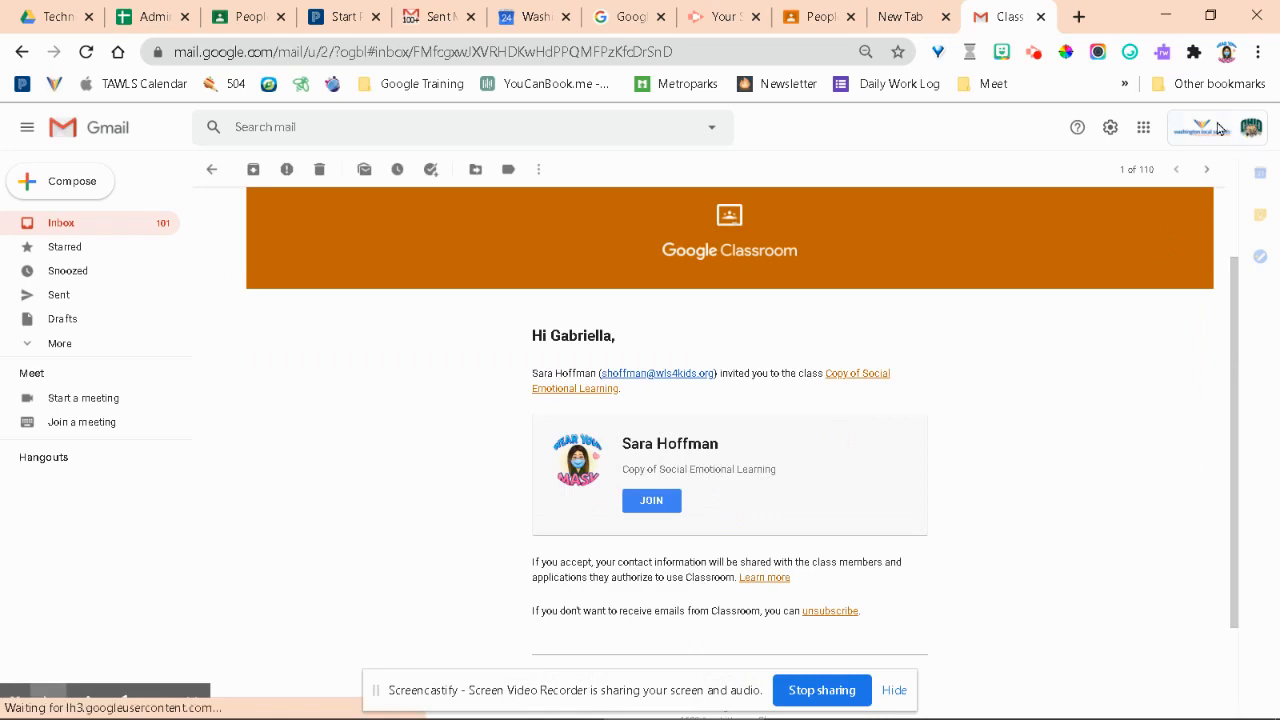
{"action": "left_click", "coordinate": [1143, 127]}
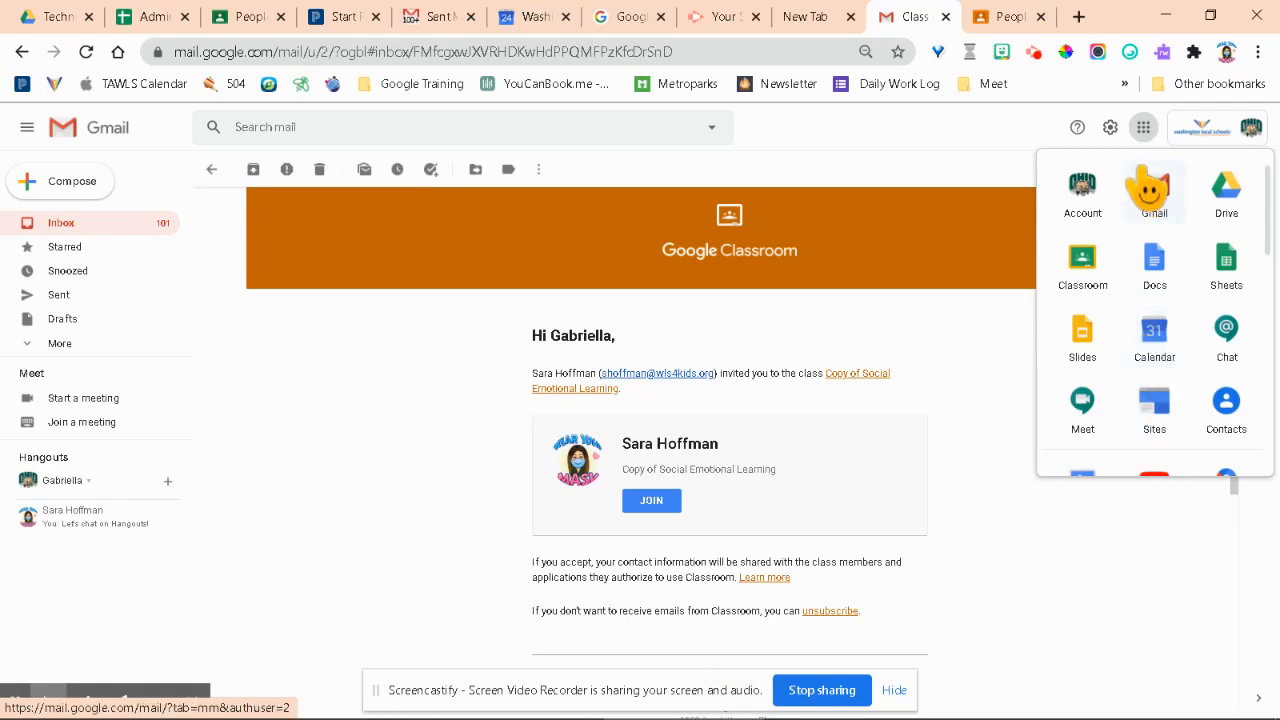
{"action": "left_click", "coordinate": [651, 500]}
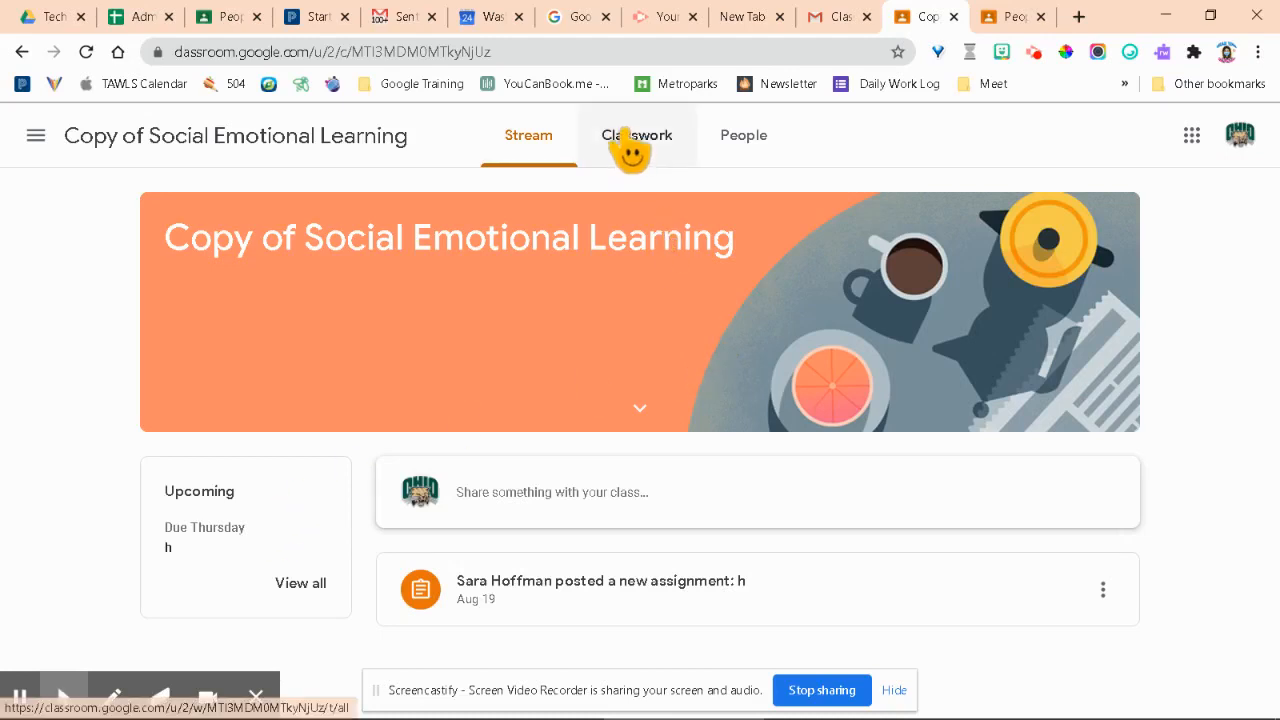
View Classwork and Stream, then show the enrolled classes list from the menu
{"action": "left_click", "coordinate": [637, 135]}
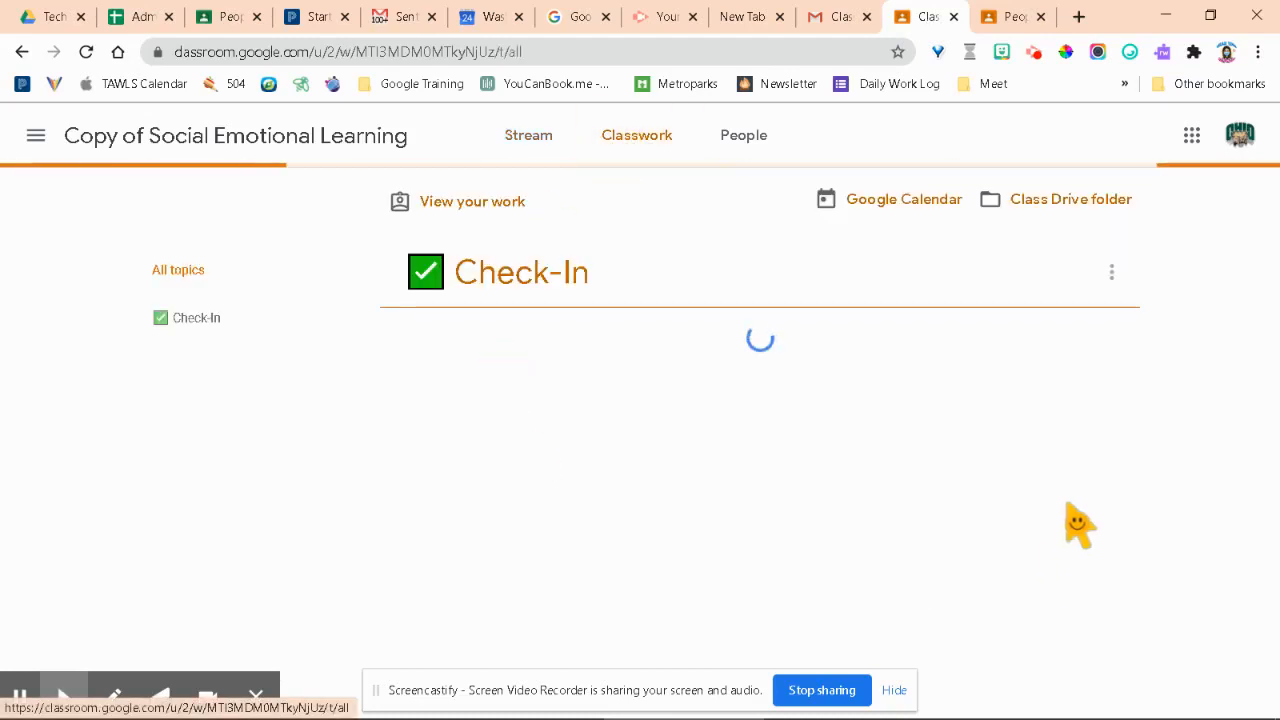
{"action": "left_click", "coordinate": [528, 135]}
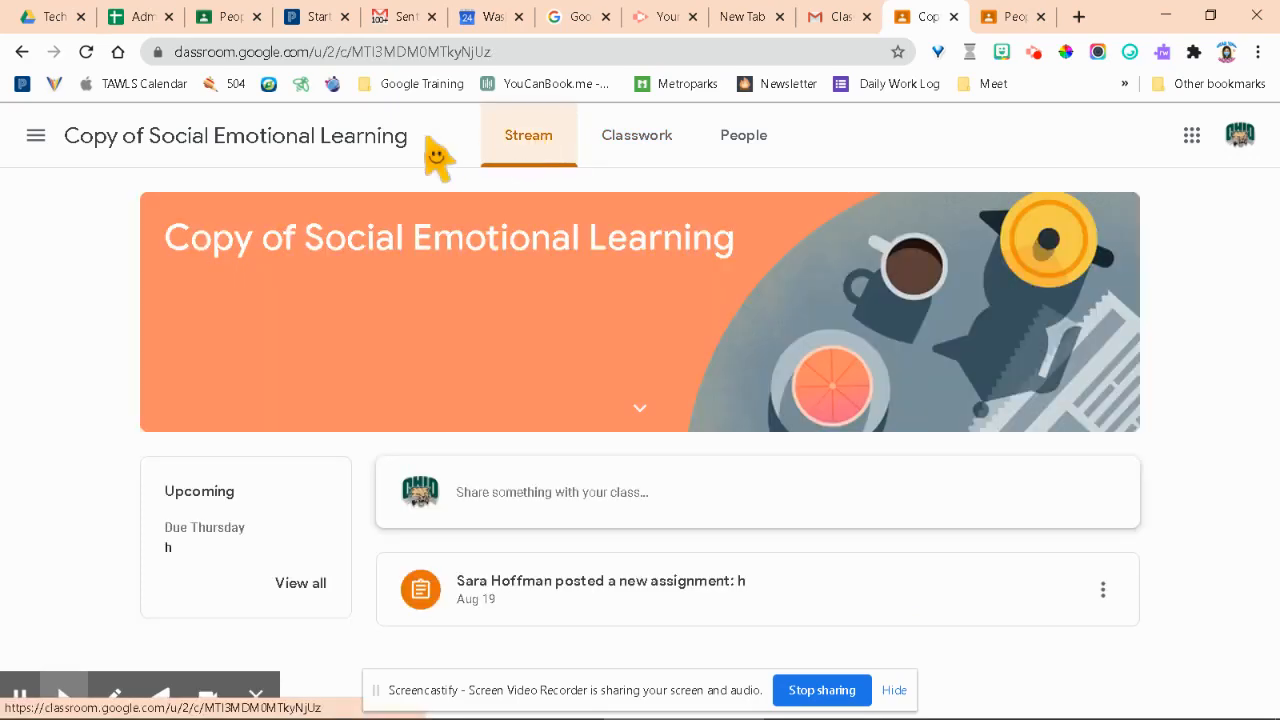
{"action": "left_click", "coordinate": [37, 135]}
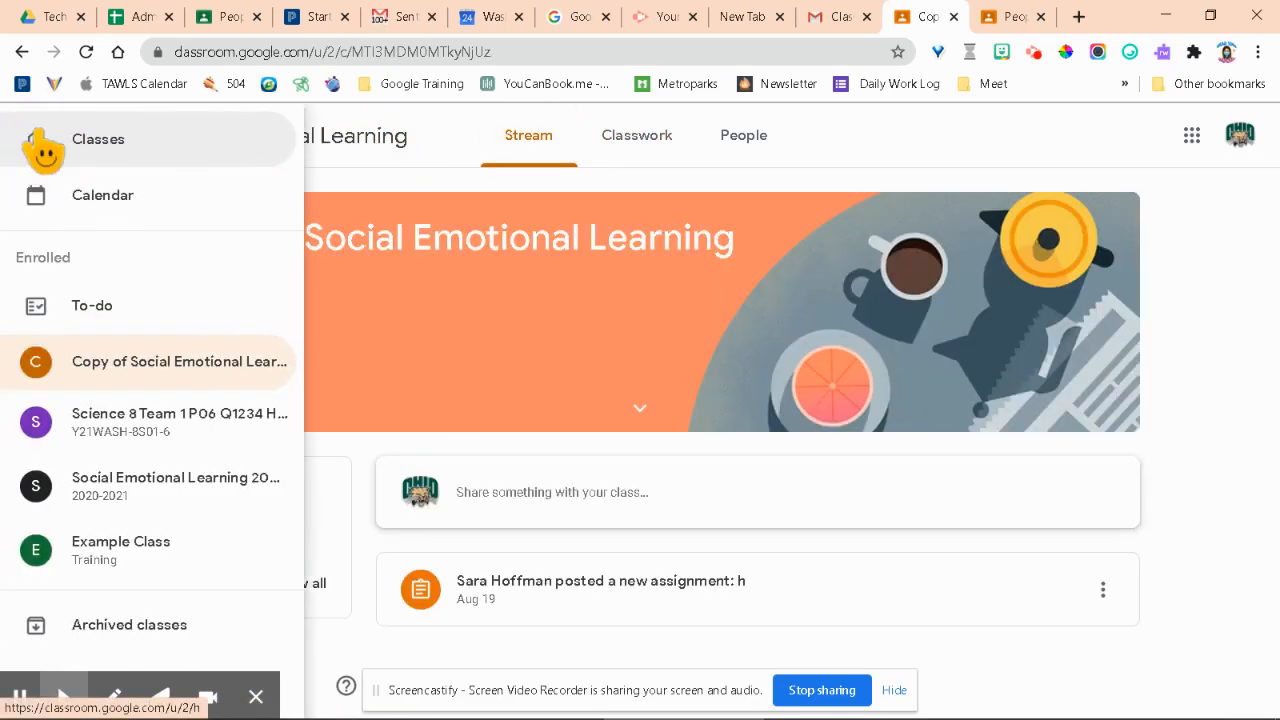